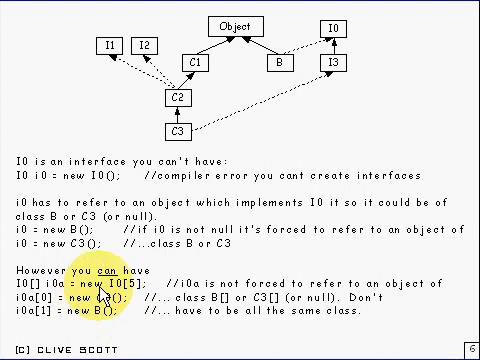
# Advance to slide 7, which lists the rules for when oRef instanceof T is true
pyautogui.press('Right')
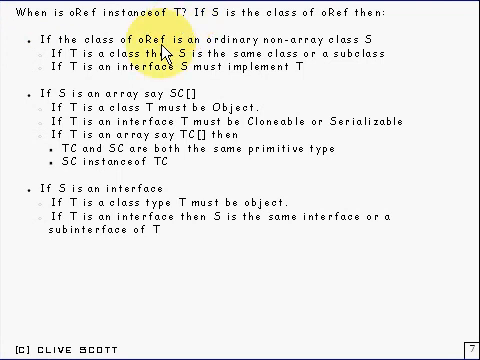
pyautogui.moveTo(325, 65)
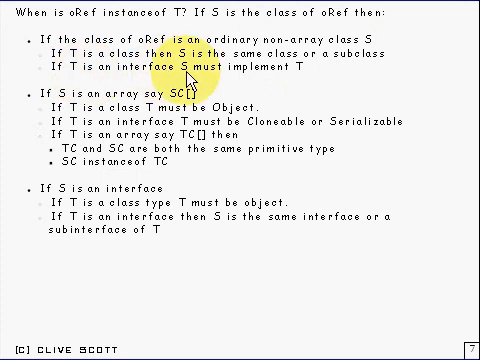
pyautogui.moveTo(305, 88)
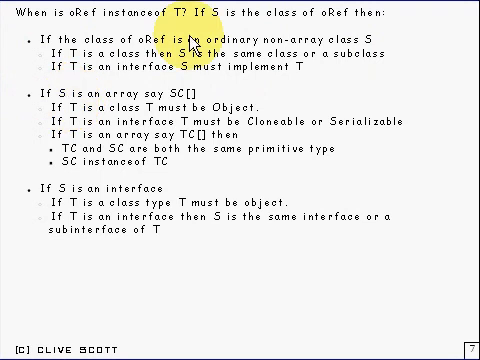
pyautogui.moveTo(145, 113)
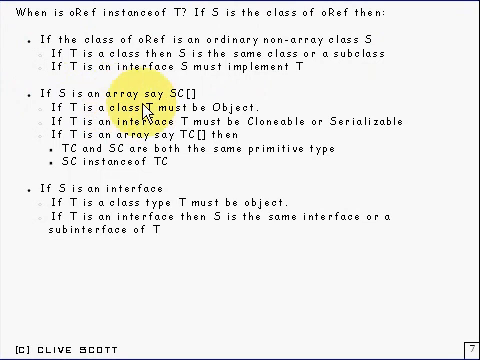